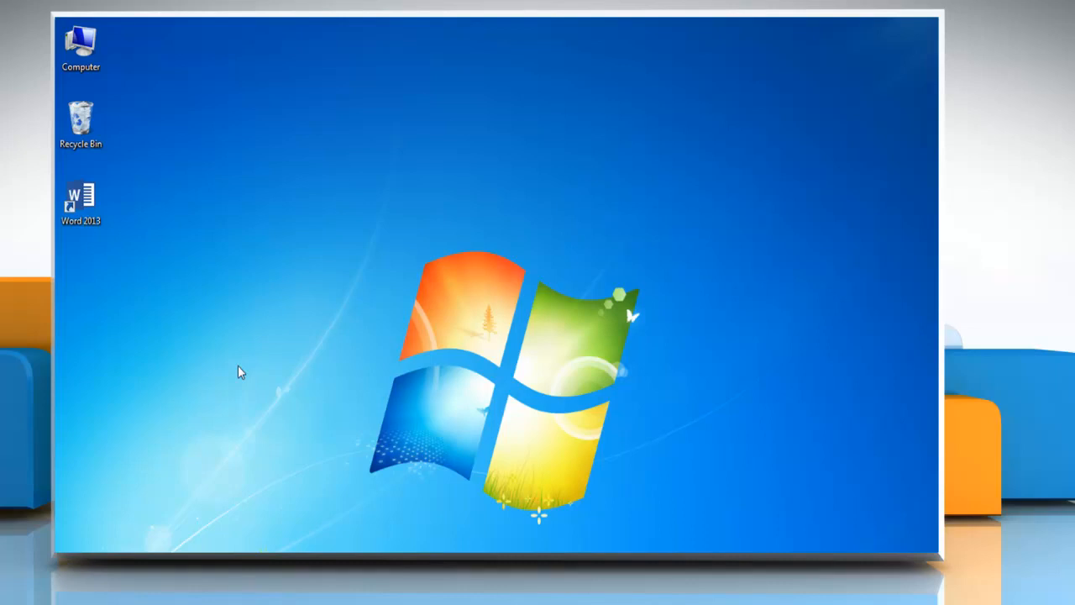
Step: Launch Word 2013 with a blank document and show the Insert ribbon options
{"action": "left_click", "coordinate": [81, 202]}
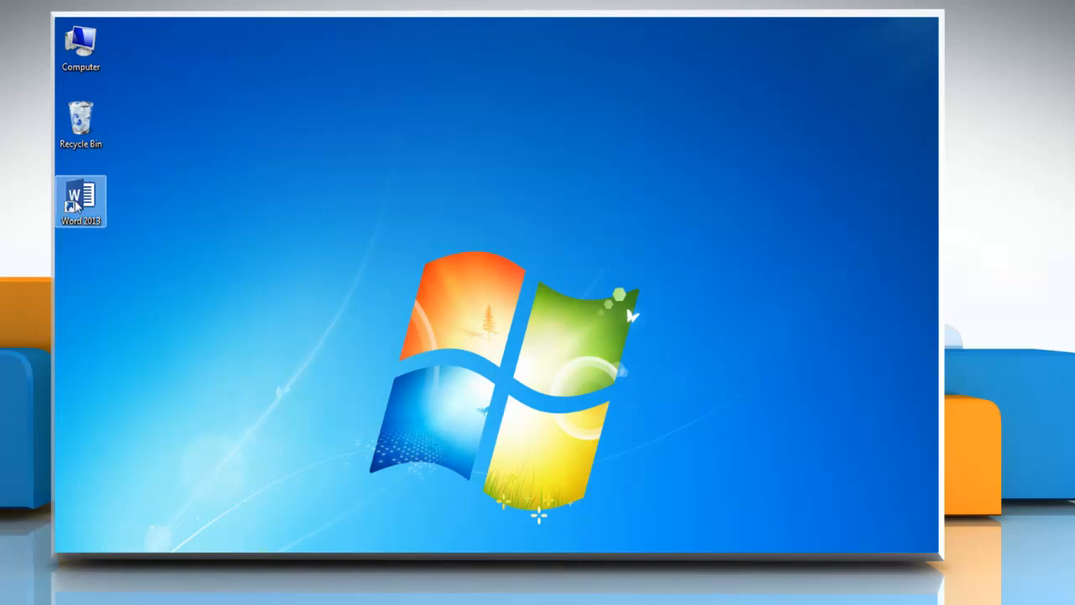
{"action": "double_click", "coordinate": [81, 200]}
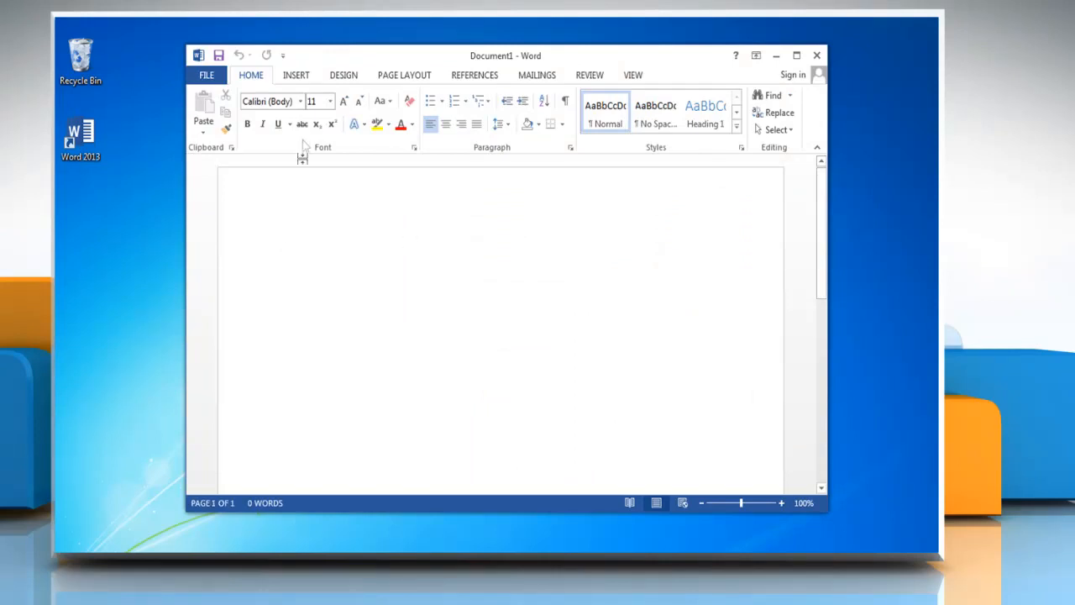
{"action": "left_click", "coordinate": [296, 75]}
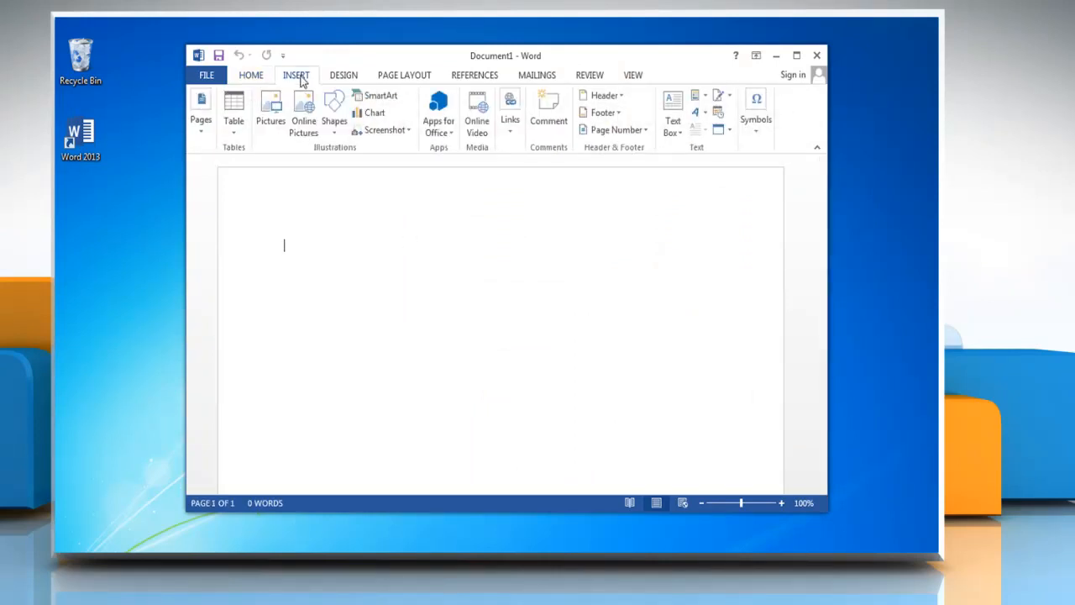
{"action": "mouse_move", "coordinate": [375, 112]}
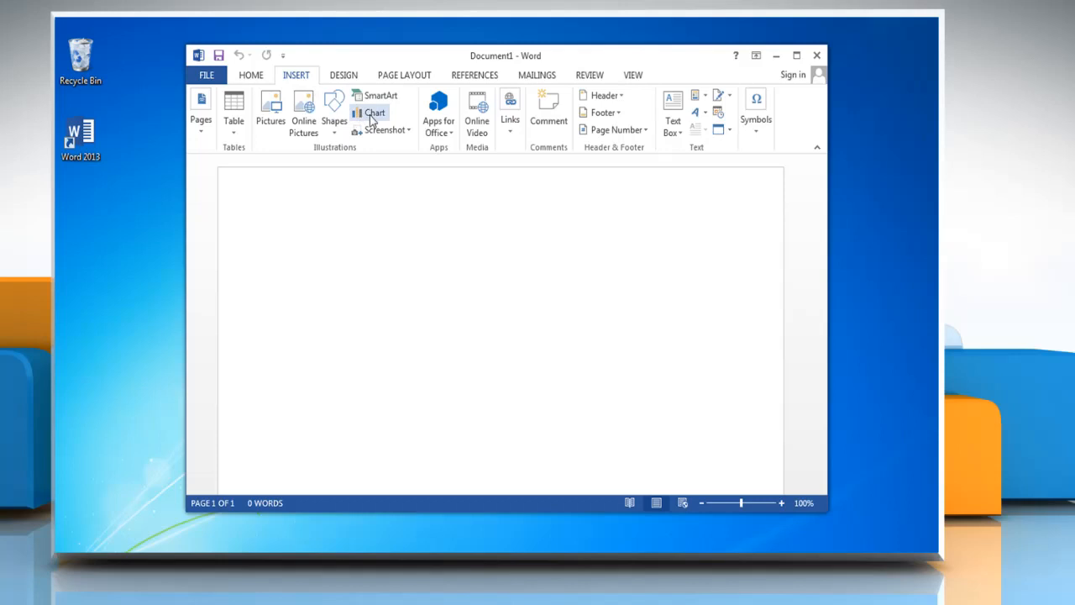
Step: Insert a 3-D Clustered Column chart, bringing up its sample data sheet
{"action": "left_click", "coordinate": [375, 112]}
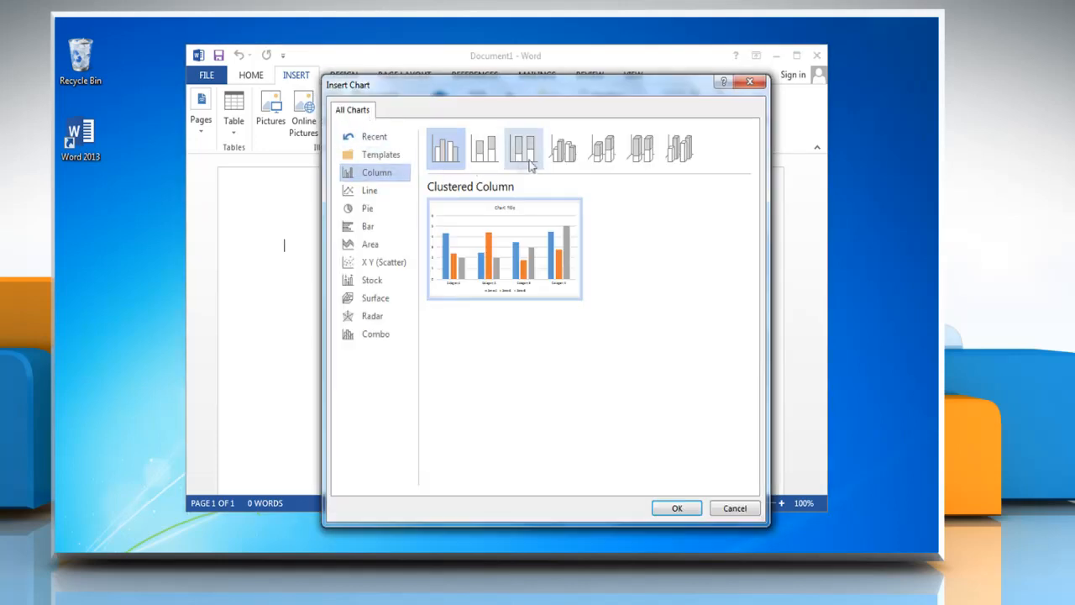
{"action": "left_click", "coordinate": [562, 149]}
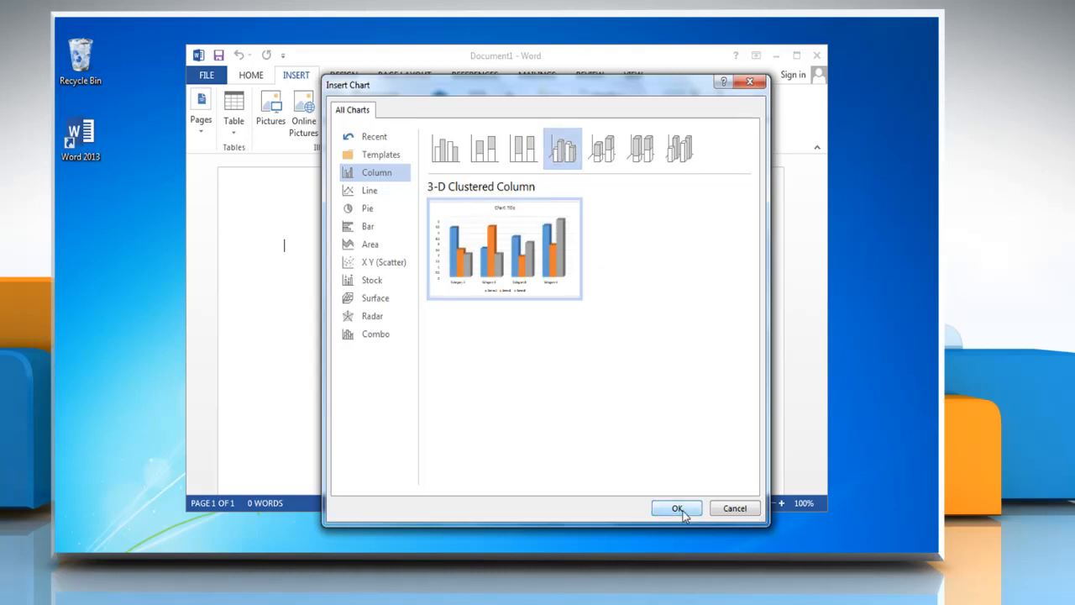
{"action": "left_click", "coordinate": [678, 509]}
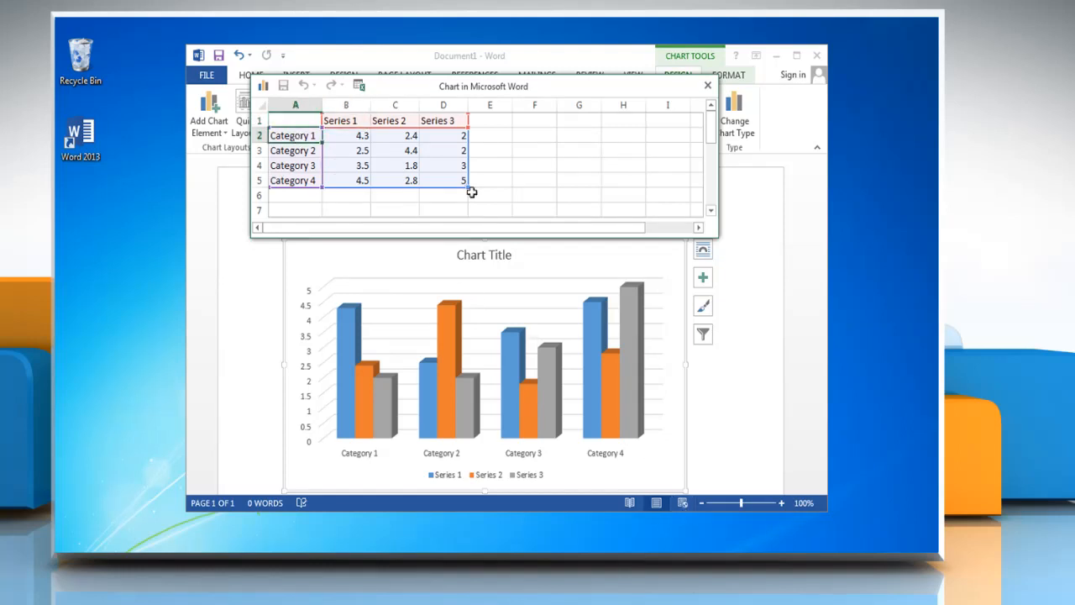
Step: Enter the score data, such as 'Adam' and 3.9, and close the data sheet
{"action": "type", "text": "Adam"}
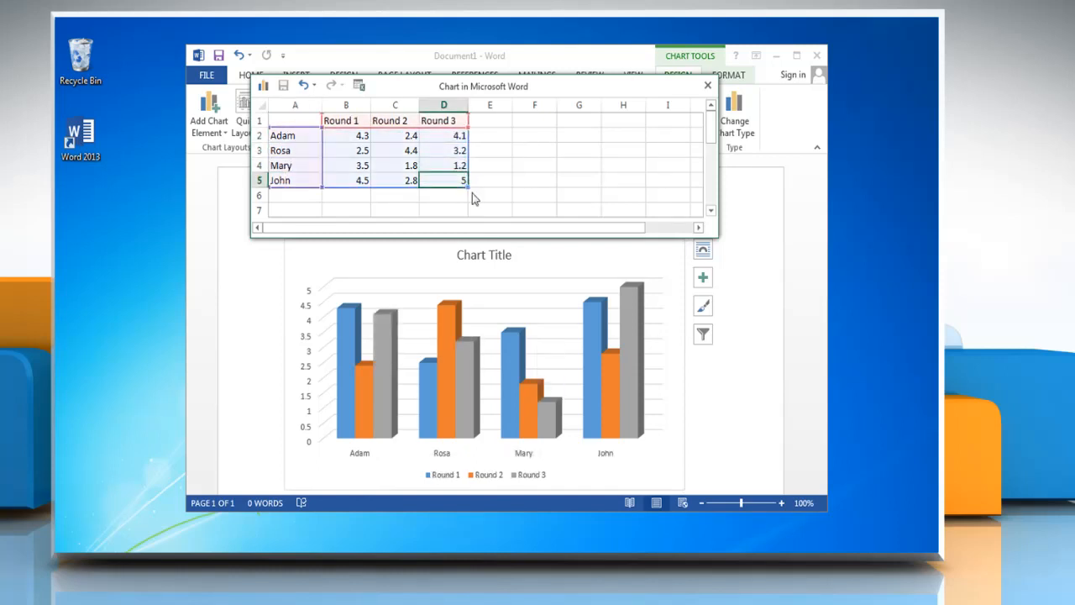
{"action": "type", "text": "3.9"}
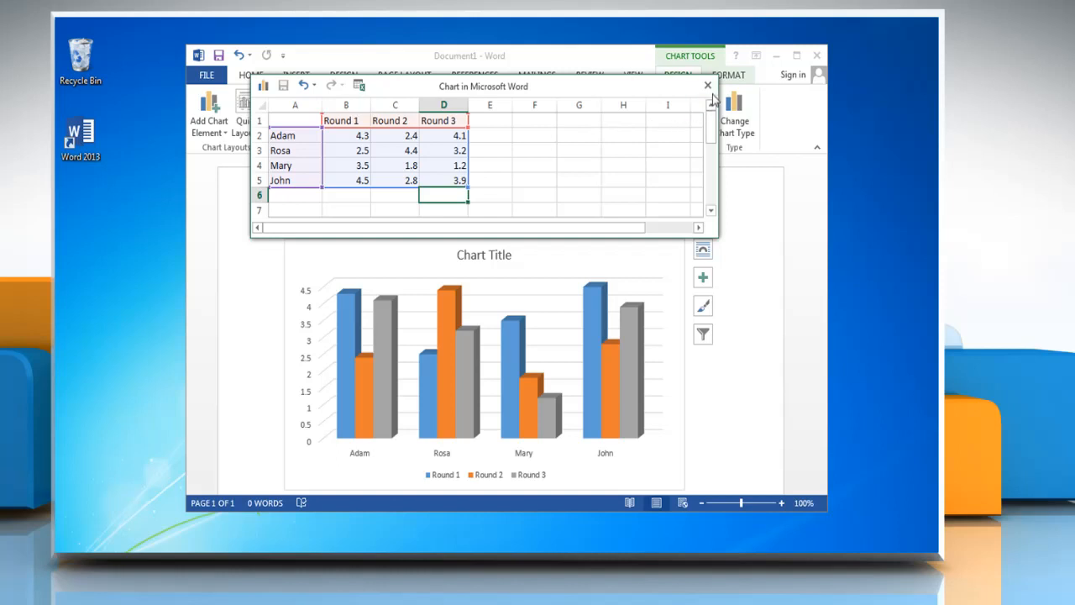
{"action": "left_click", "coordinate": [708, 85]}
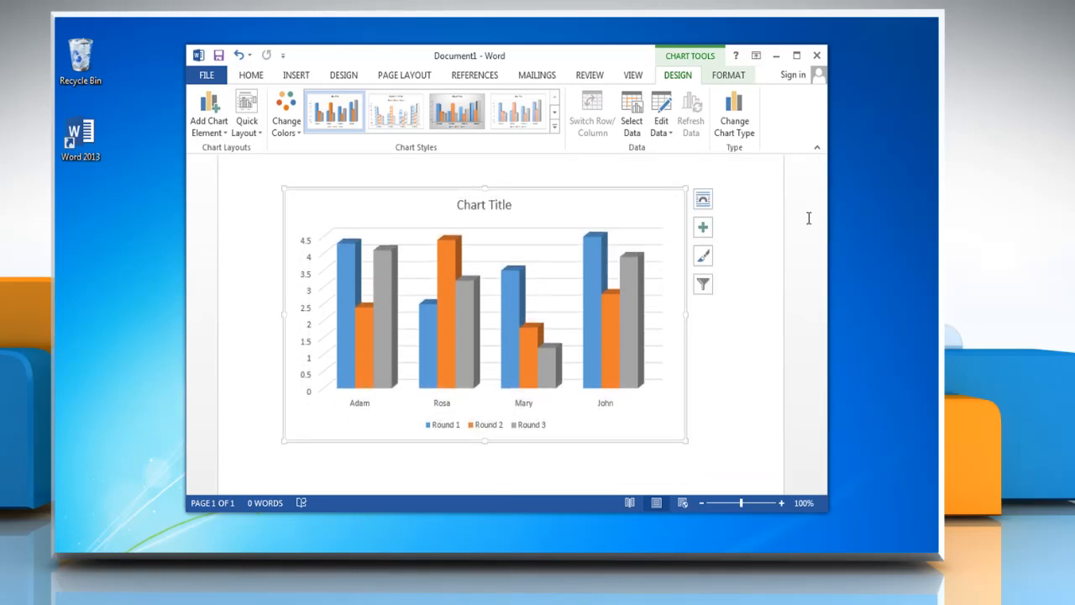
Step: Change the chart type to a flat Clustered Column chart
{"action": "left_click", "coordinate": [734, 109]}
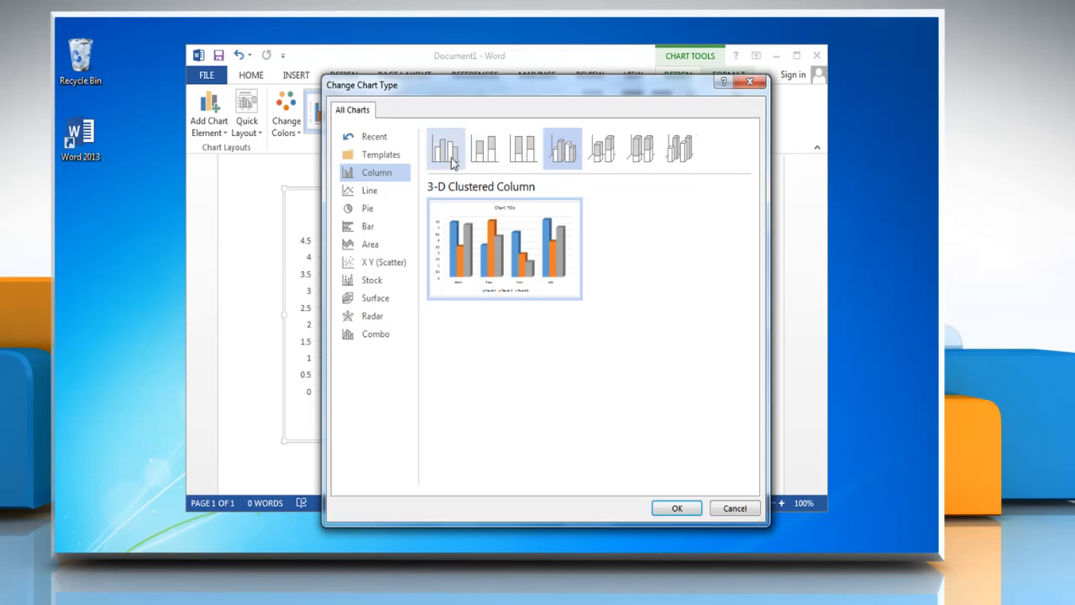
{"action": "left_click", "coordinate": [676, 508]}
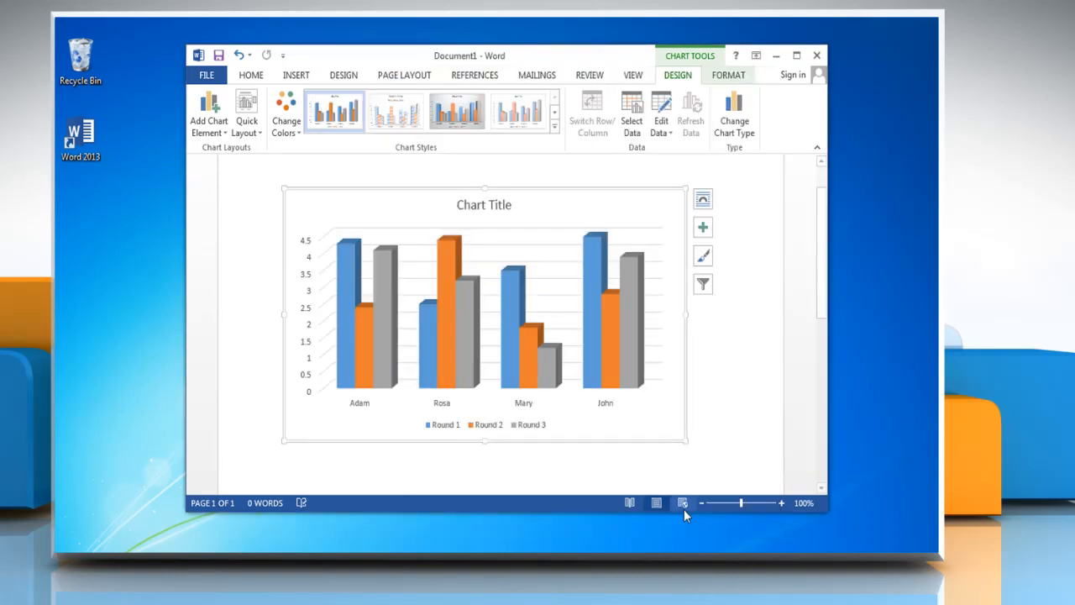
{"action": "left_click", "coordinate": [554, 128]}
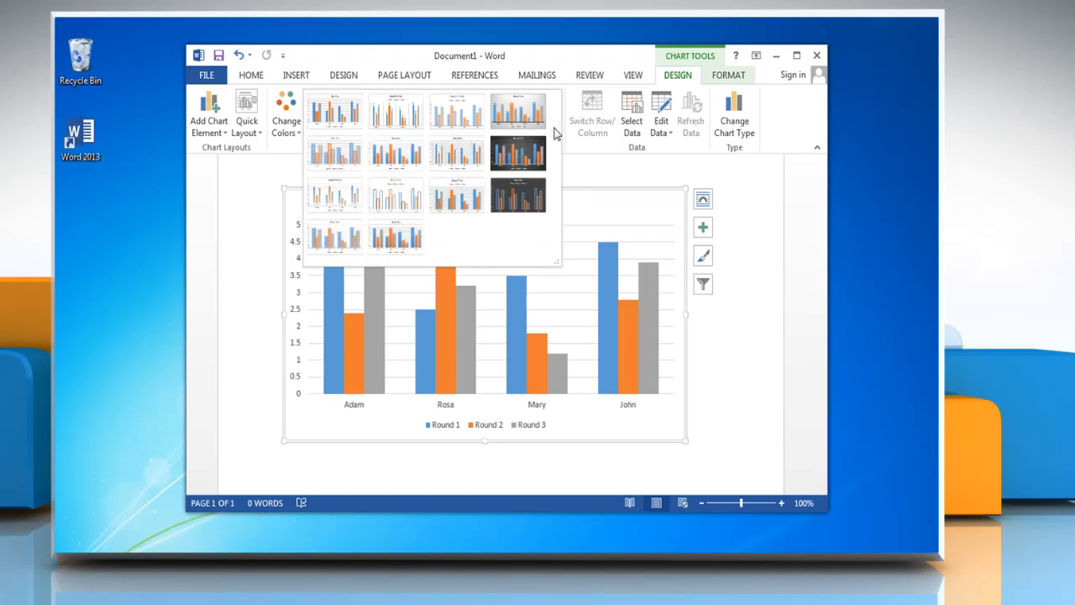
Step: Apply a bold-title chart style, add data callouts to every column, and select the title
{"action": "left_click", "coordinate": [395, 112]}
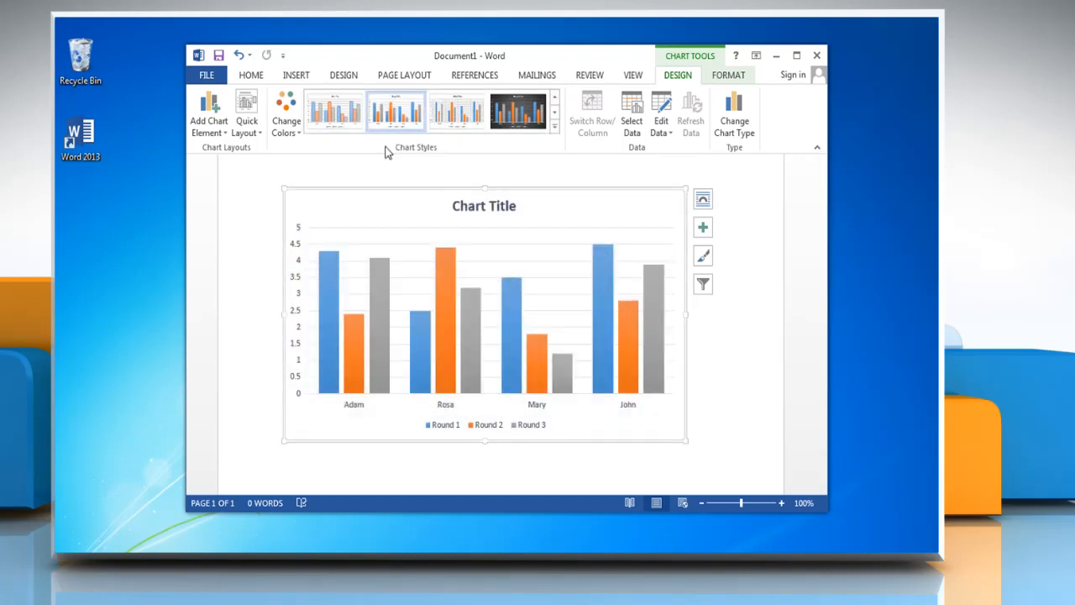
{"action": "left_click", "coordinate": [208, 113]}
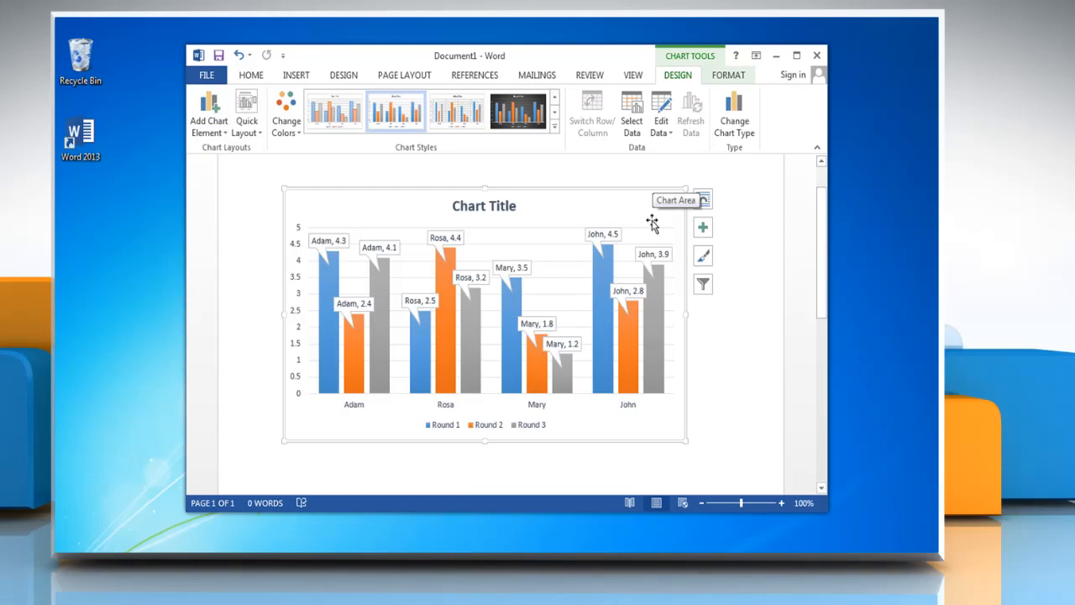
{"action": "left_click", "coordinate": [729, 75]}
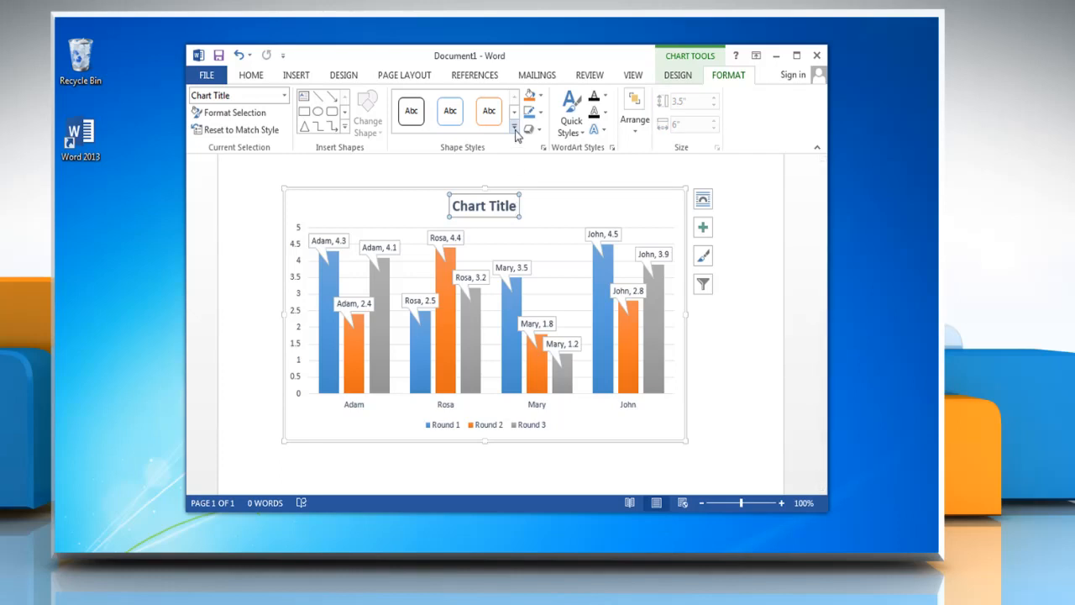
Step: Apply an orange shape style to the chart title, then deselect the chart
{"action": "left_click", "coordinate": [514, 130]}
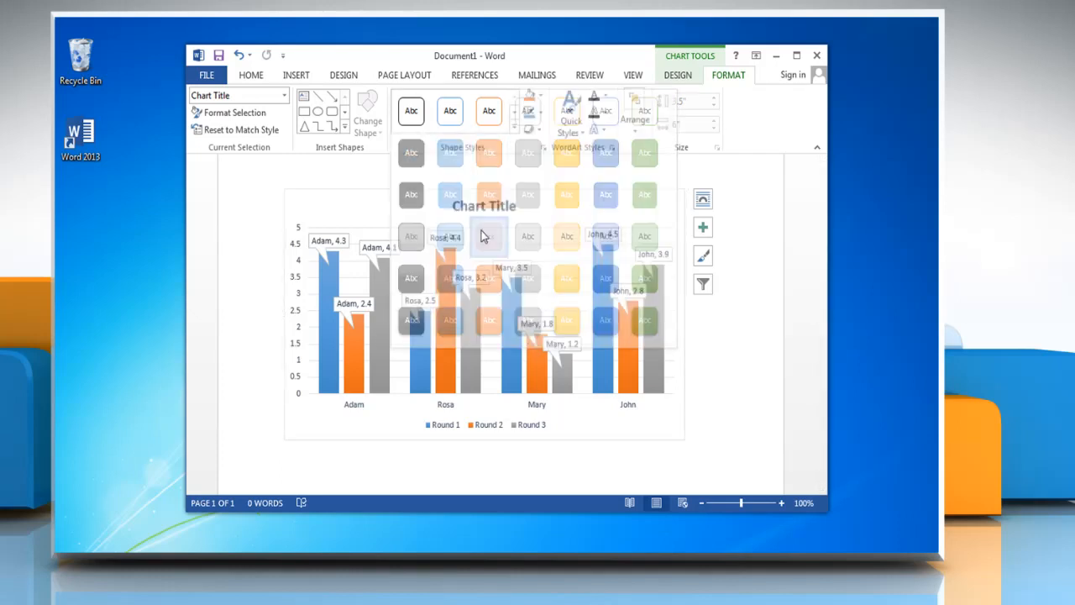
{"action": "left_click", "coordinate": [489, 237]}
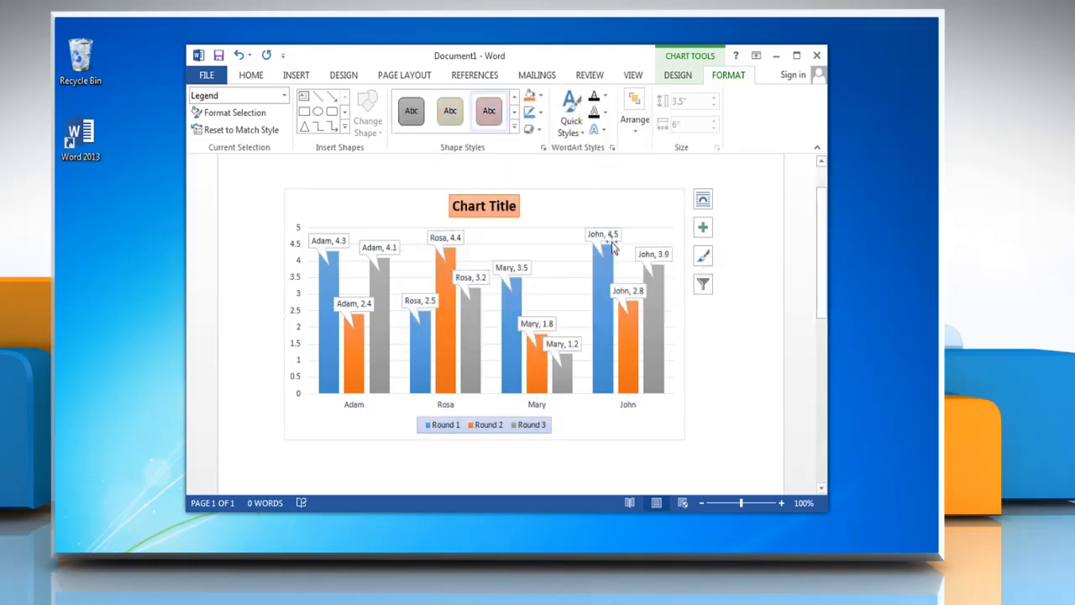
{"action": "left_click", "coordinate": [730, 352]}
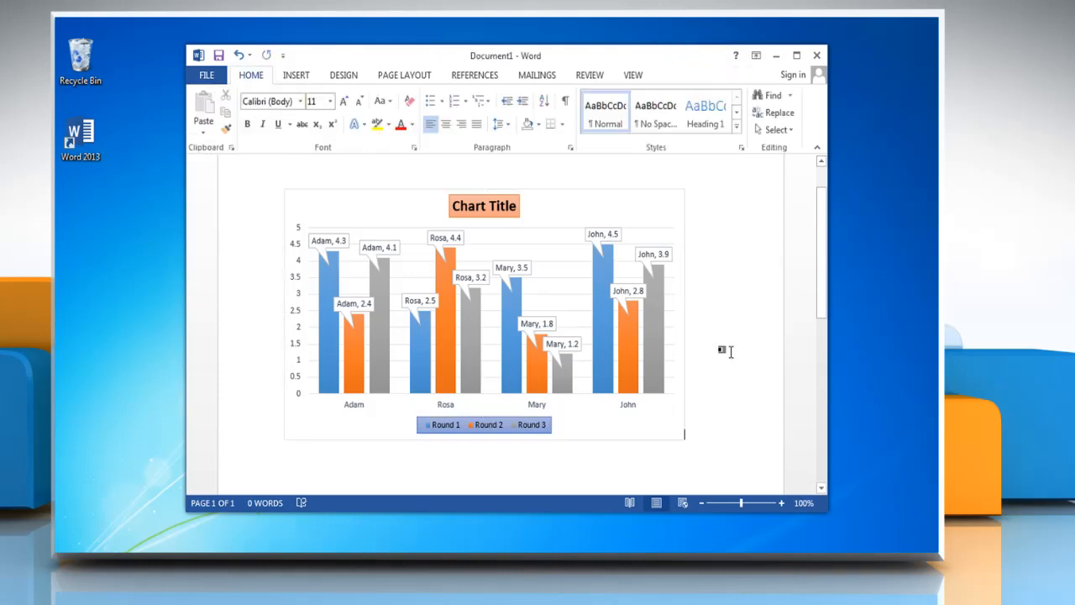